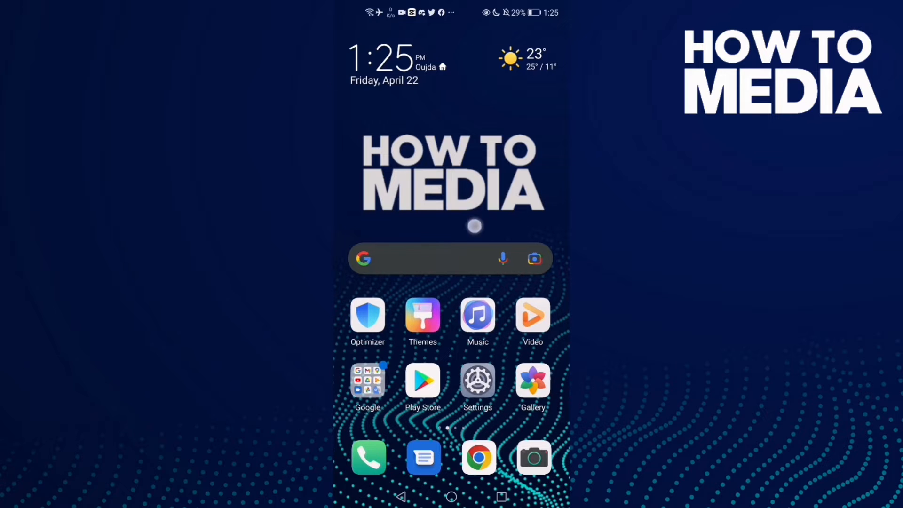
Launch Chrome from the home screen dock to its new tab page
left_click(479, 458)
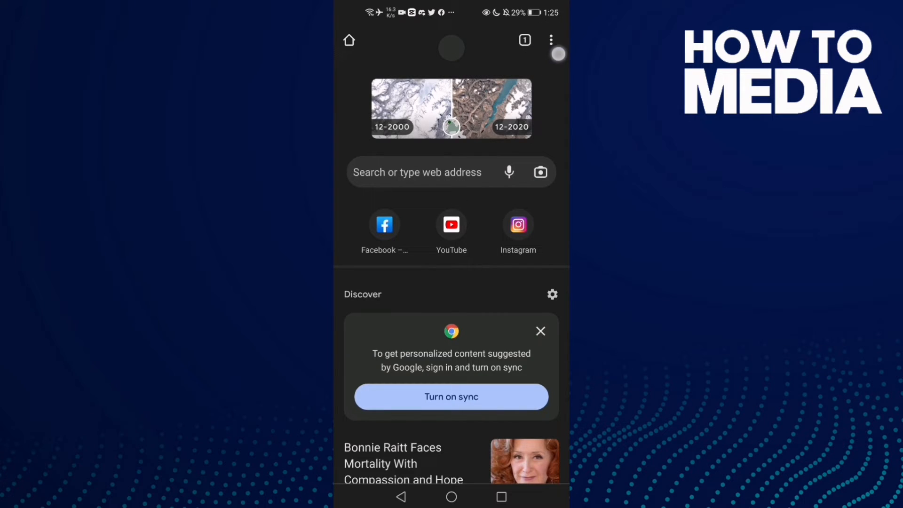
Navigate through Chrome's menu and Settings to the Site settings list
left_click(550, 40)
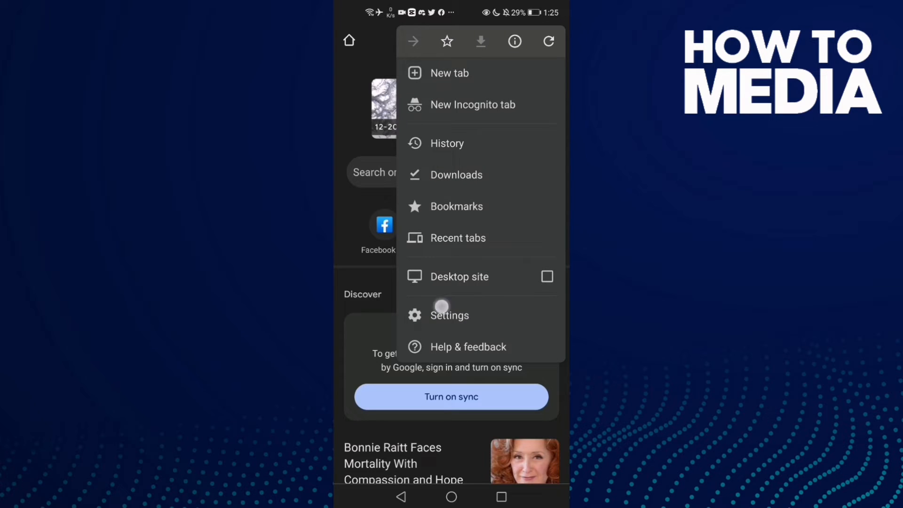
left_click(450, 315)
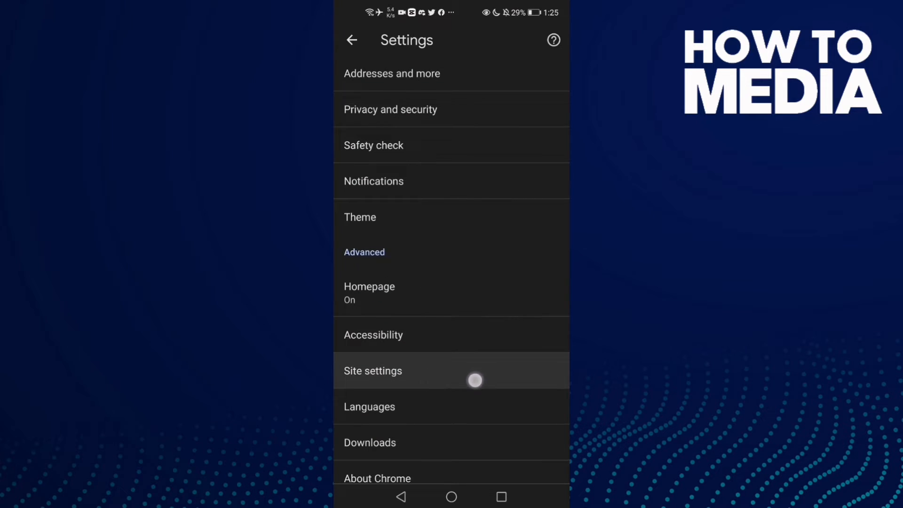
left_click(372, 371)
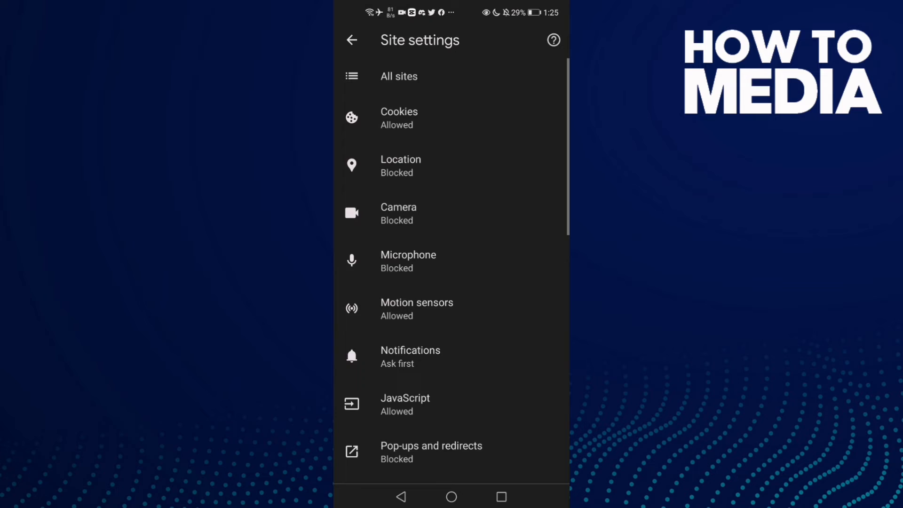
Scroll the Site settings list and open the Protected content permission page
scroll("down", 3)
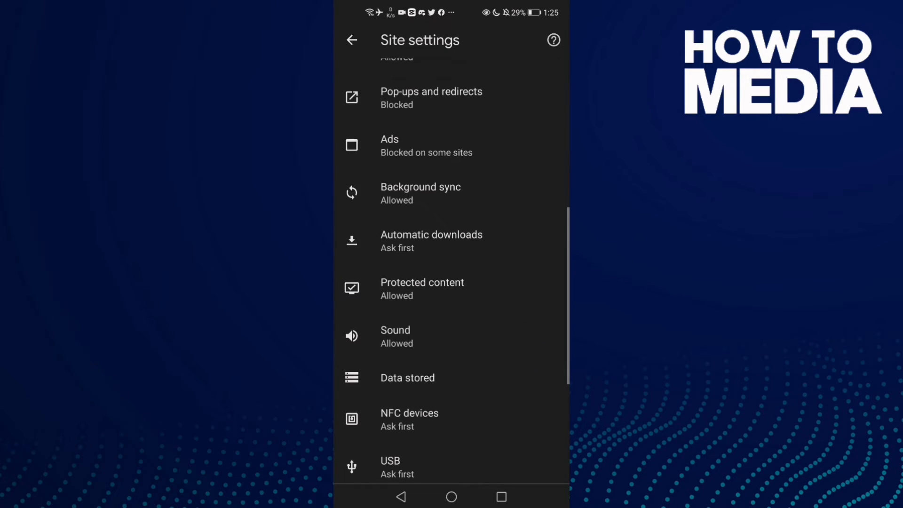
left_click(423, 288)
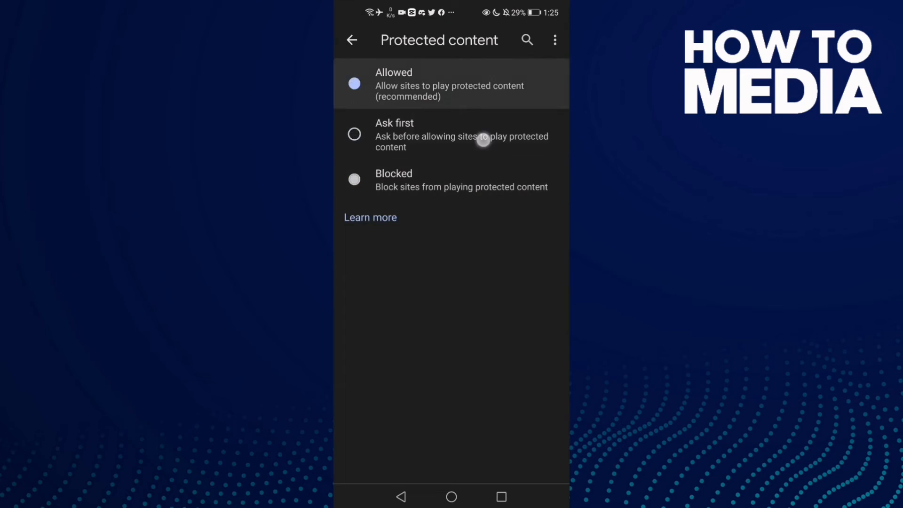
Set Protected content to Allowed, back out to Site settings and return home
left_click(355, 84)
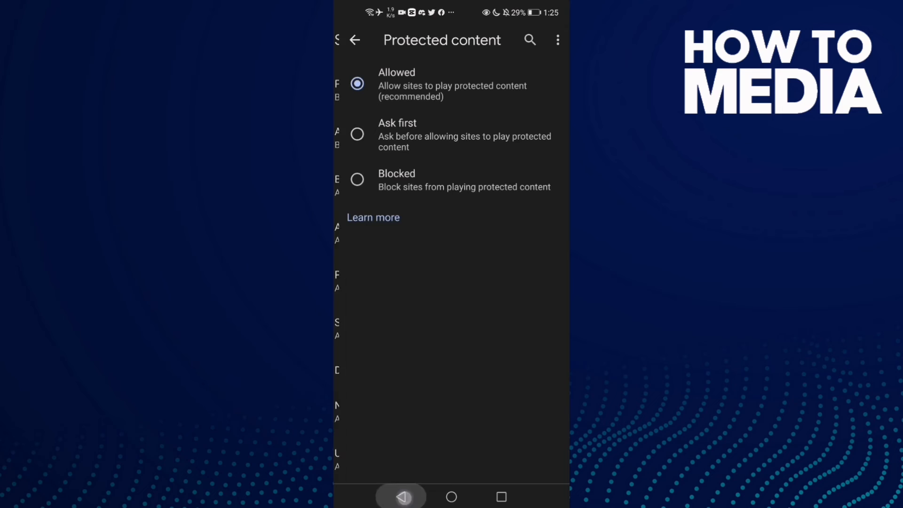
left_click(355, 39)
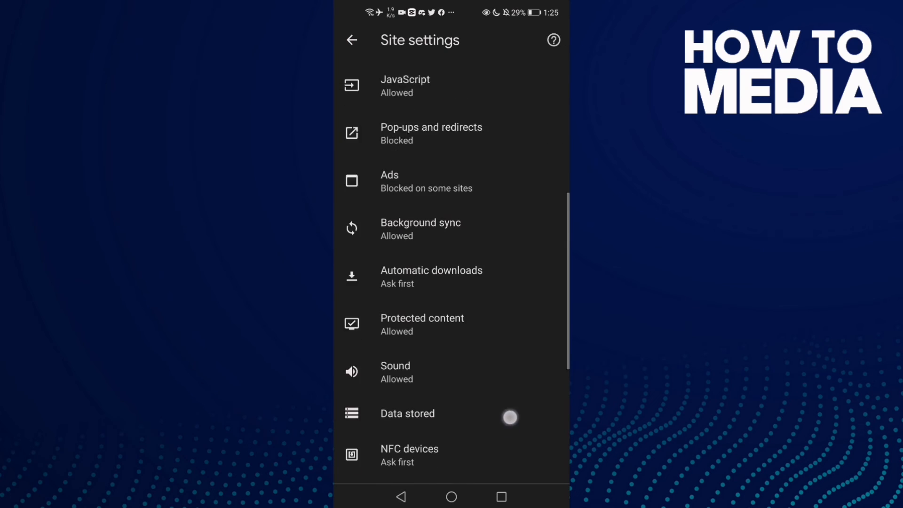
left_click(450, 497)
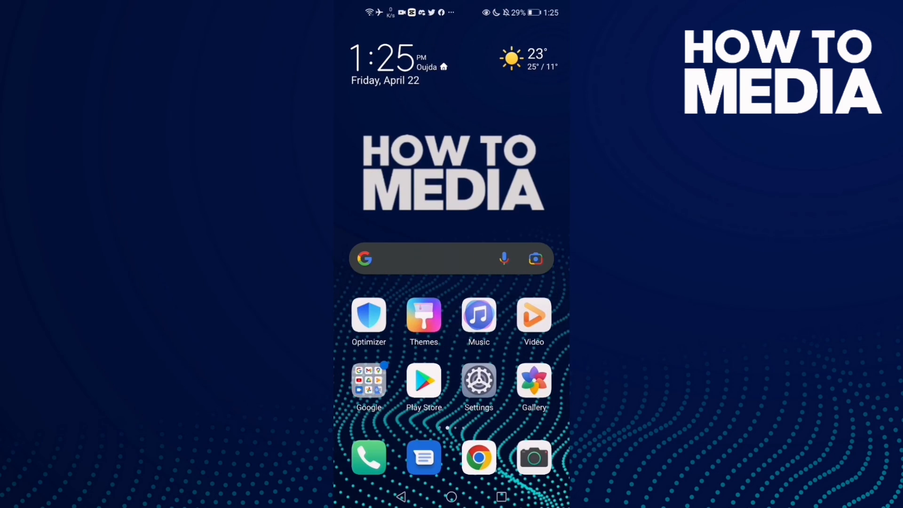